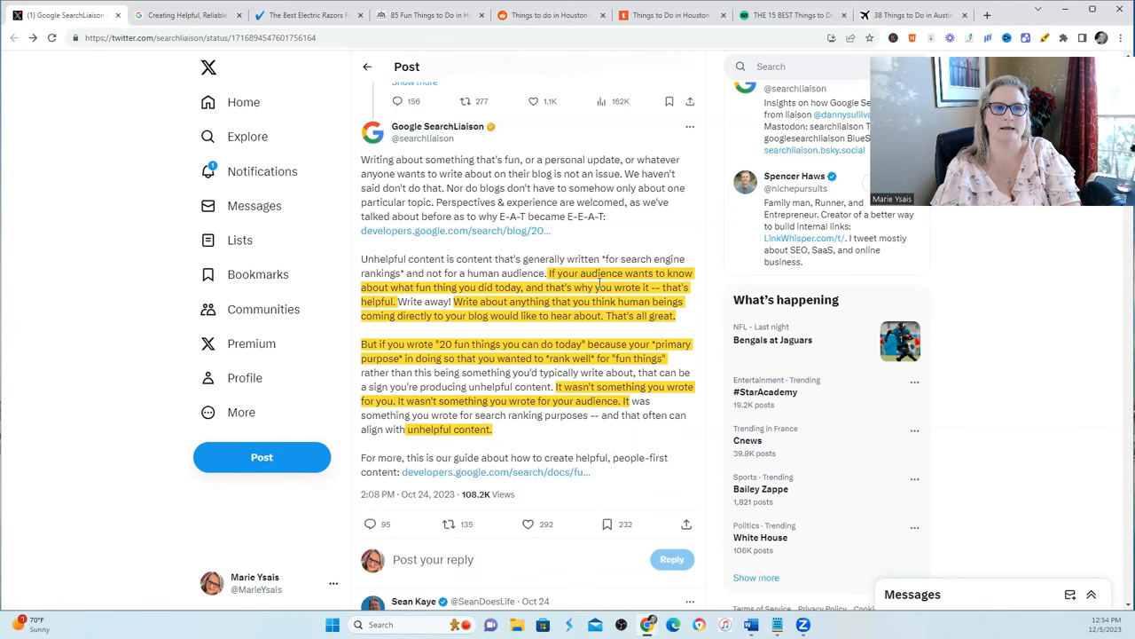
- Switch to the ShaverCheck 'The Best Electric Razors For Men' article
click(305, 14)
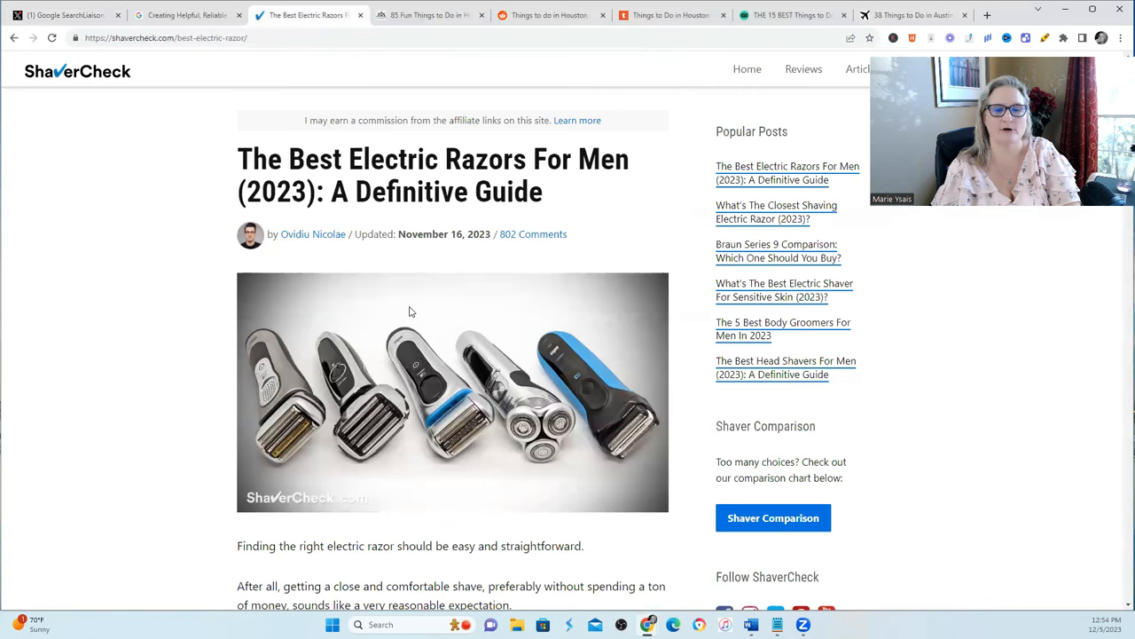
mouse_move(471, 199)
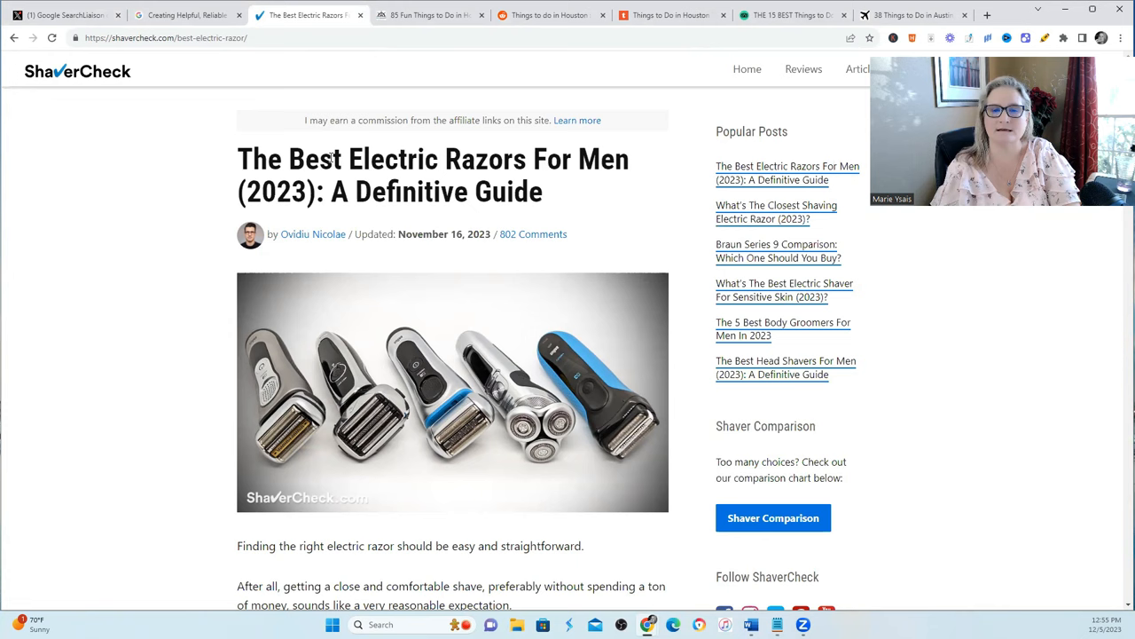
mouse_move(518, 263)
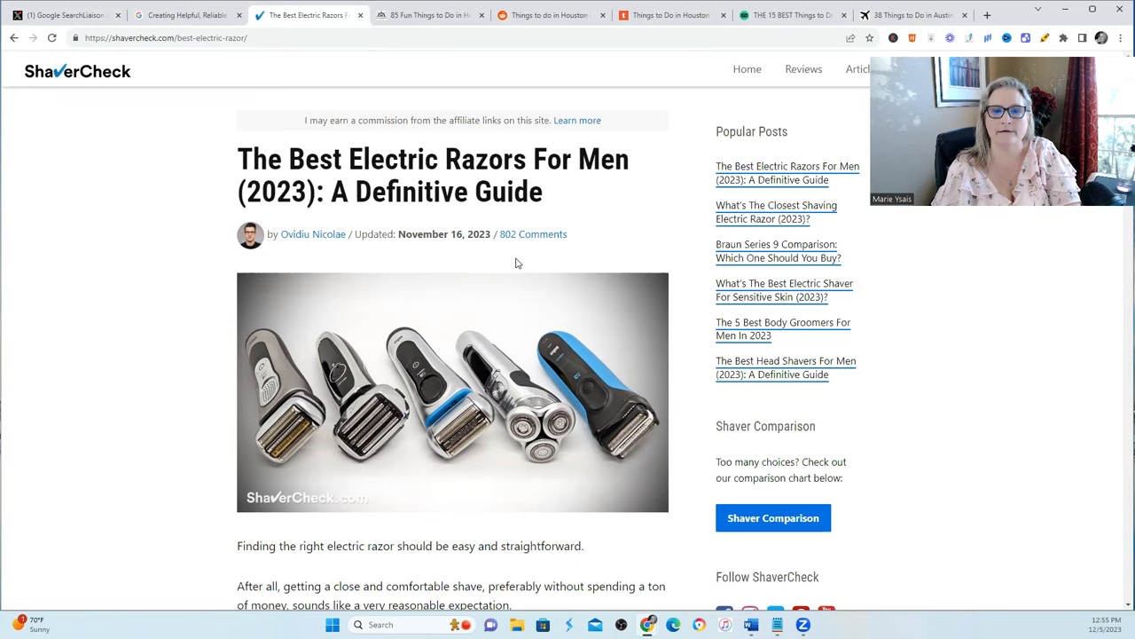
mouse_move(546, 406)
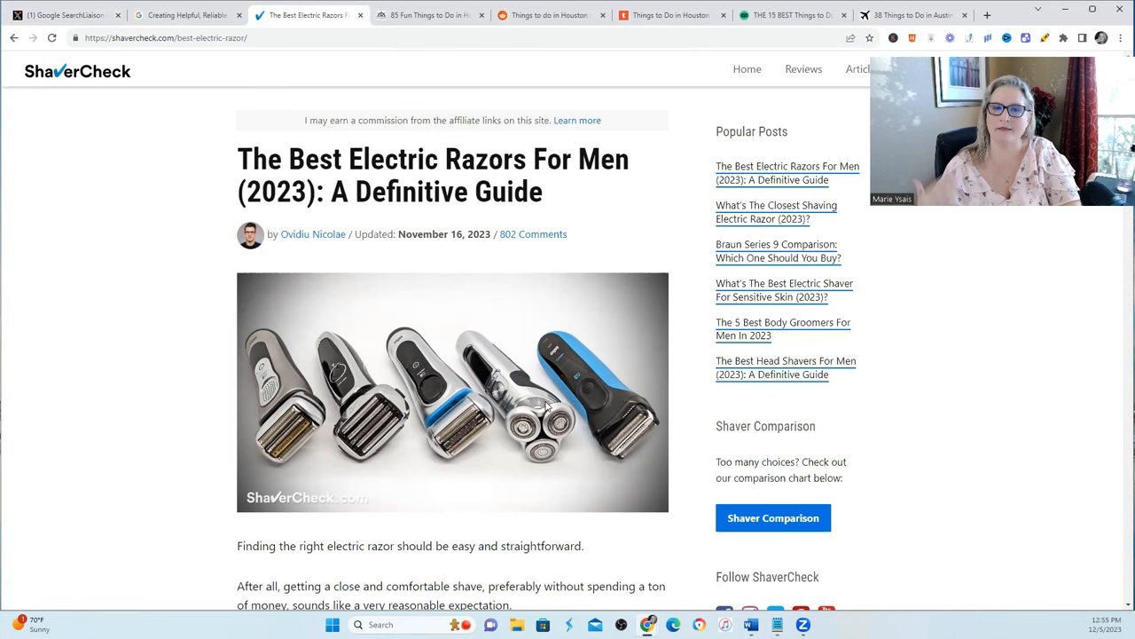
- Switch back to the Google SearchLiaison post on X about unhelpful content
click(62, 14)
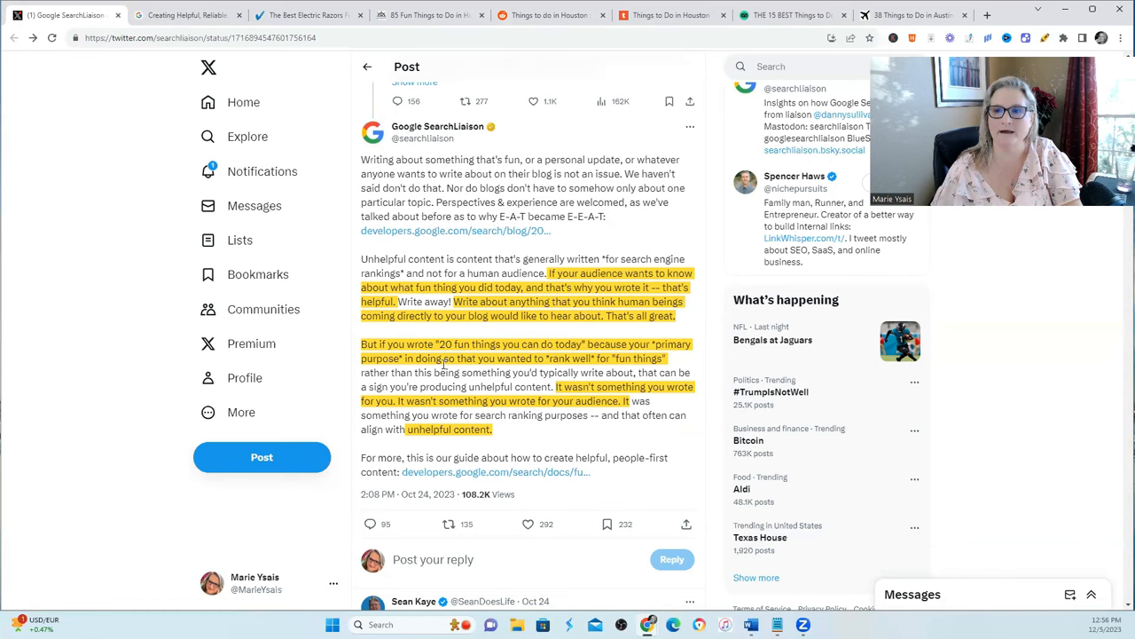
click(302, 14)
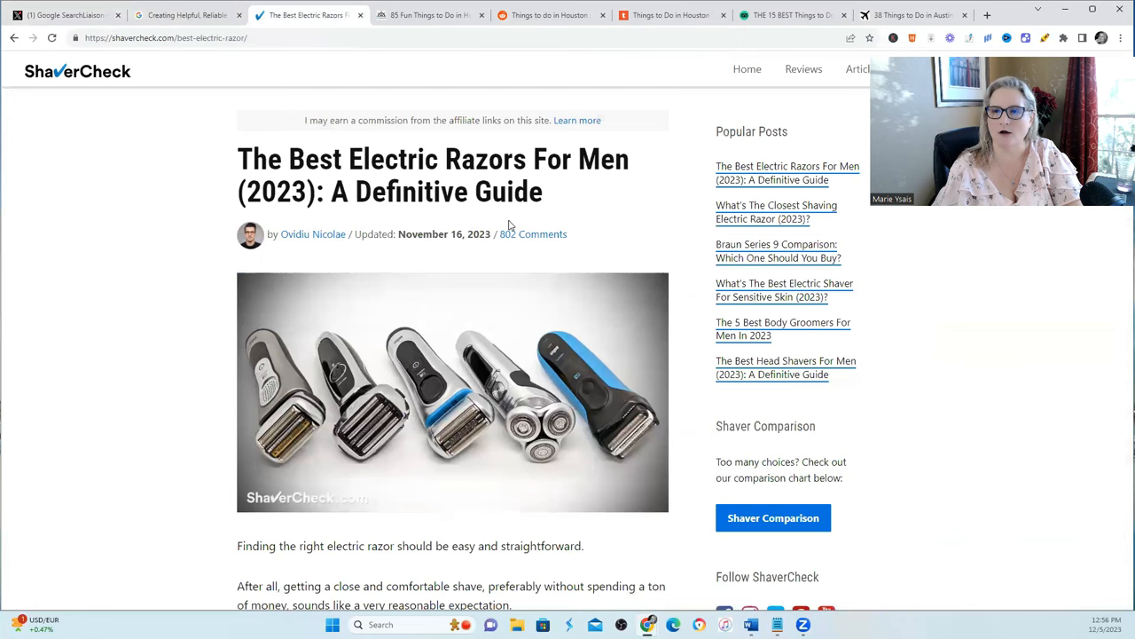
scroll(down, 3)
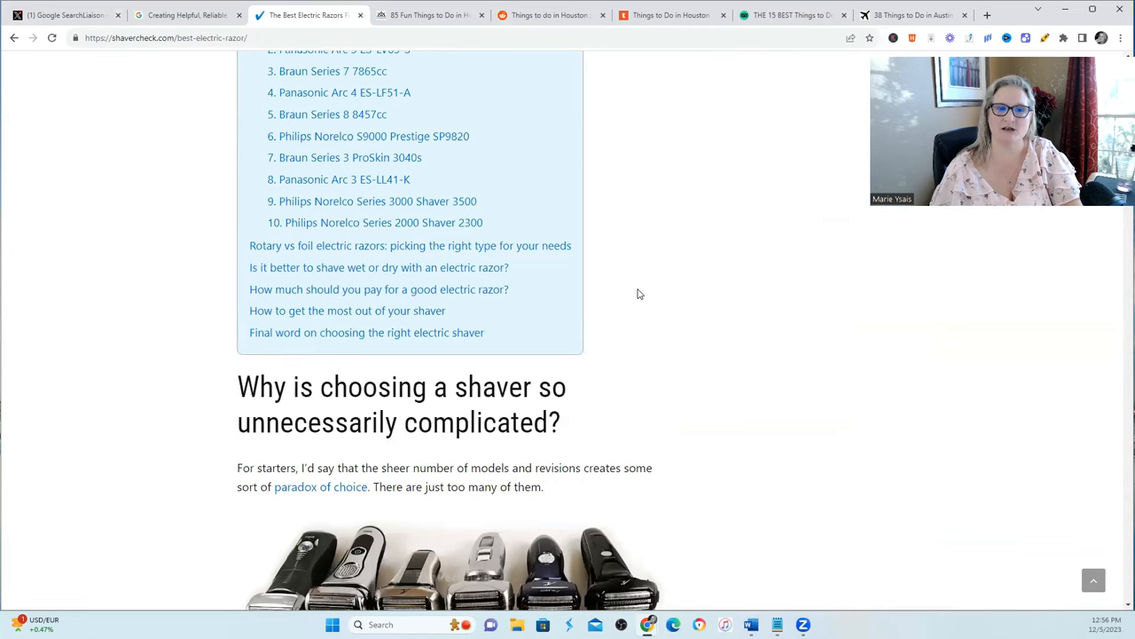
scroll(down, 3)
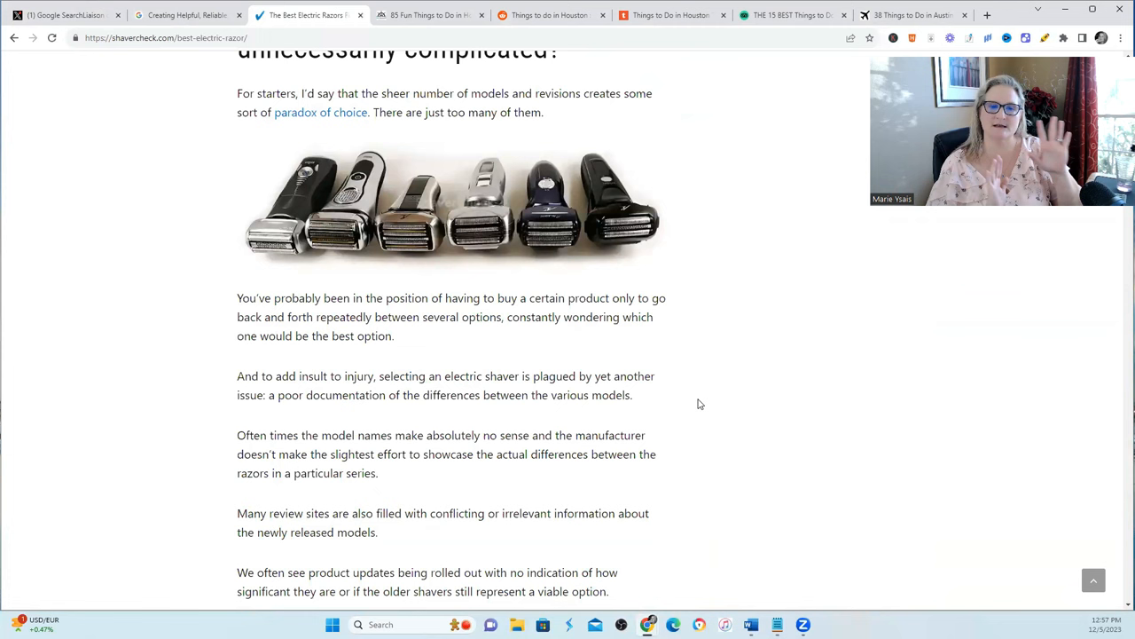
scroll(down, 3)
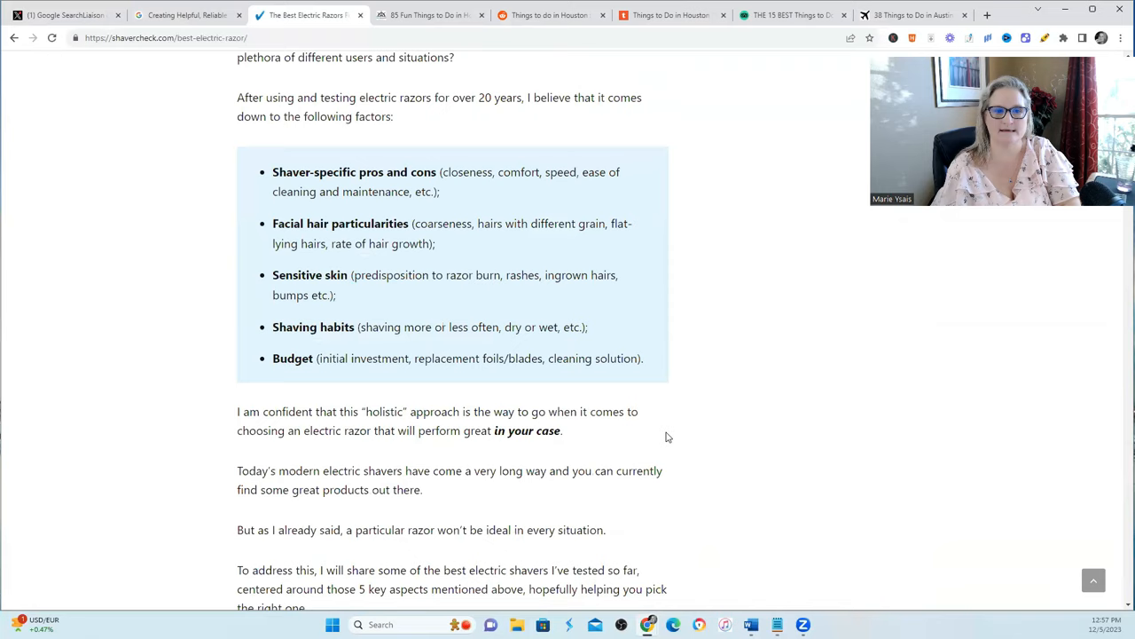
scroll(down, 3)
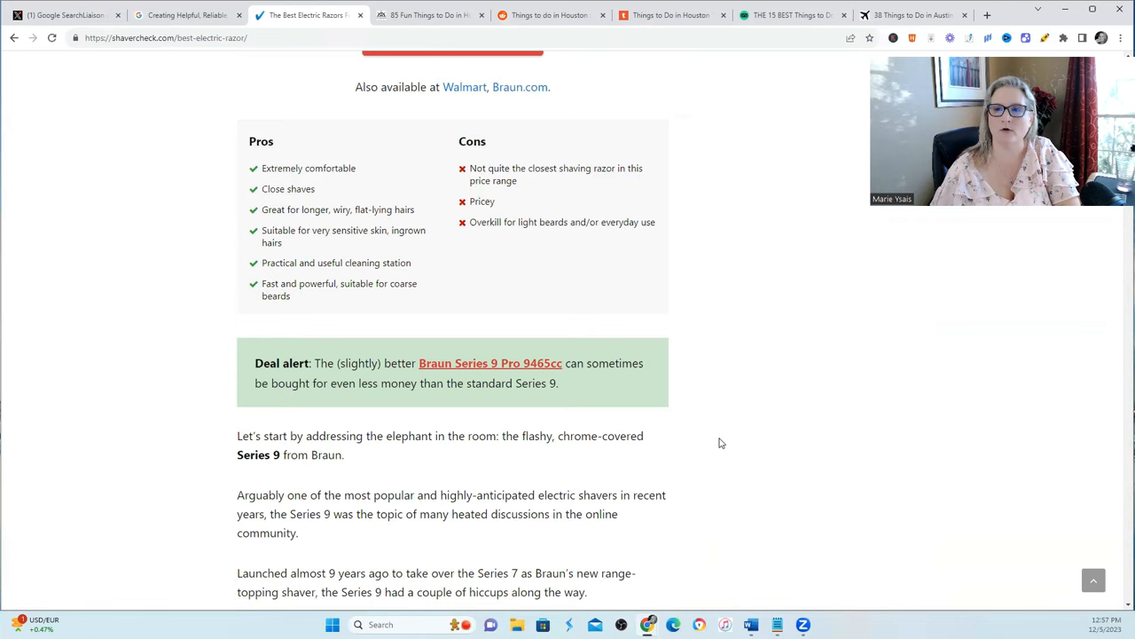
click(62, 14)
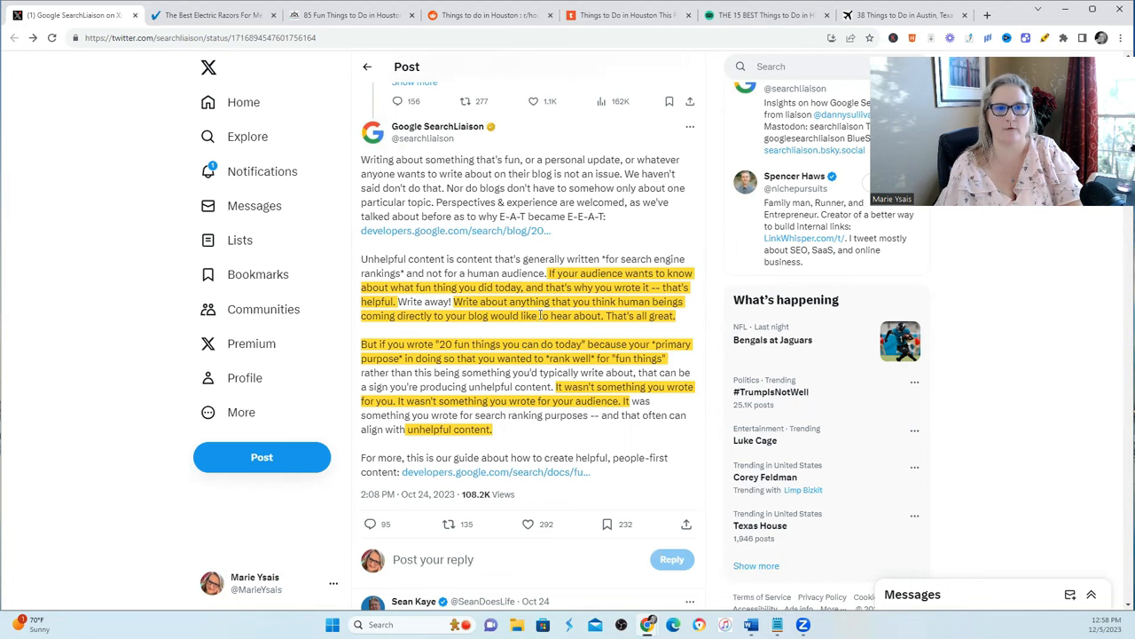
click(346, 15)
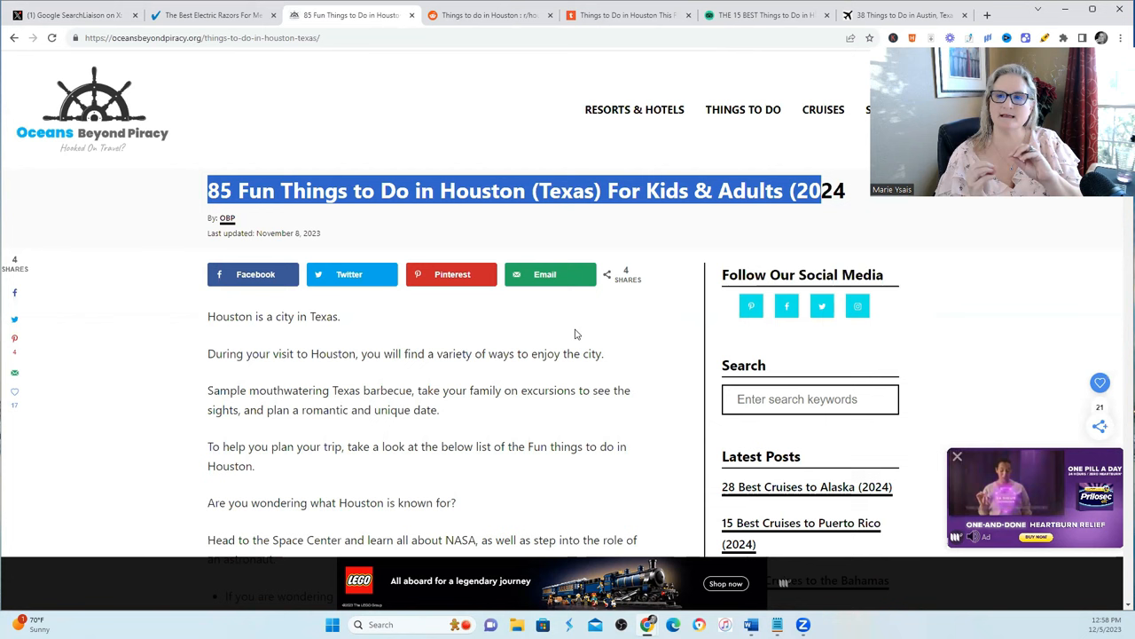
scroll(down, 3)
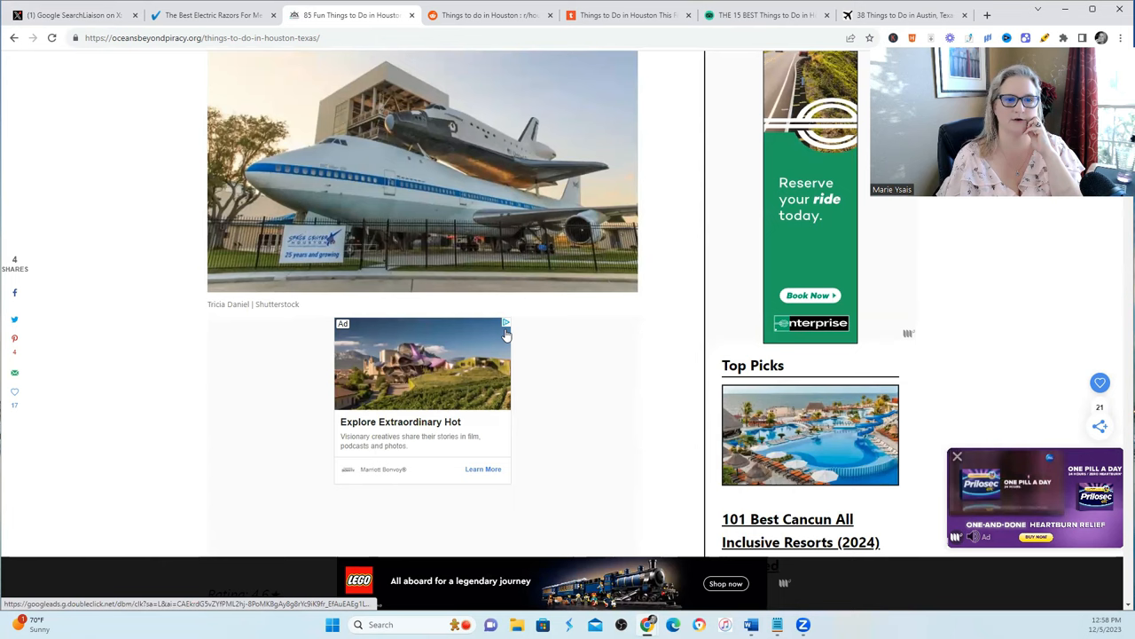
scroll(down, 3)
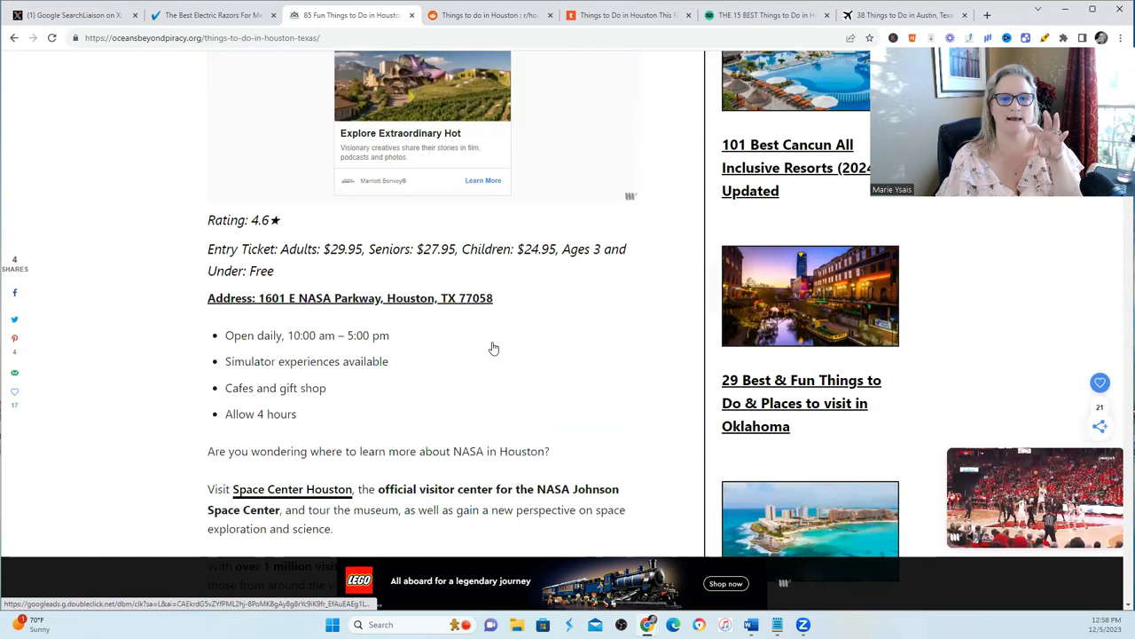
scroll(down, 3)
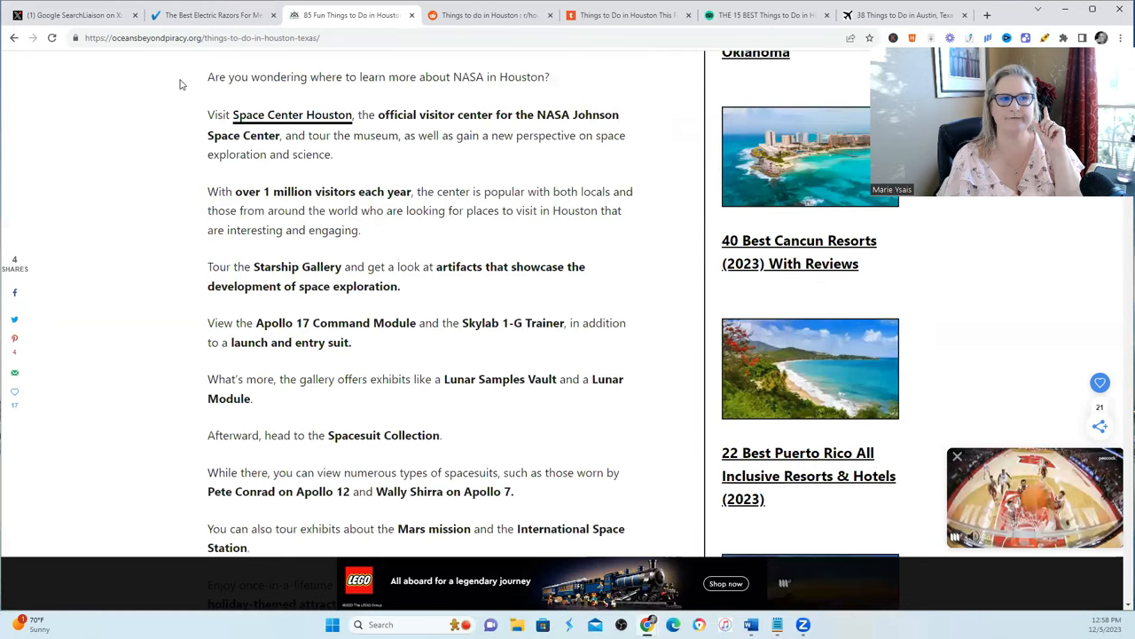
click(71, 14)
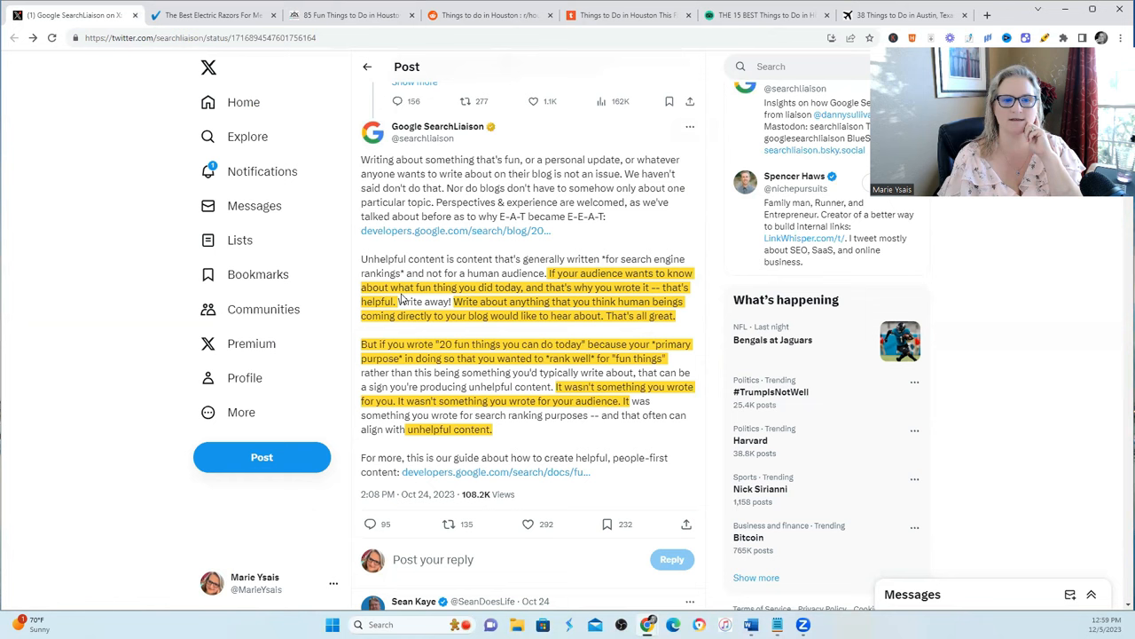
- Reopen the Oceans Beyond Piracy '85 Fun Things to Do in Houston' article
click(346, 14)
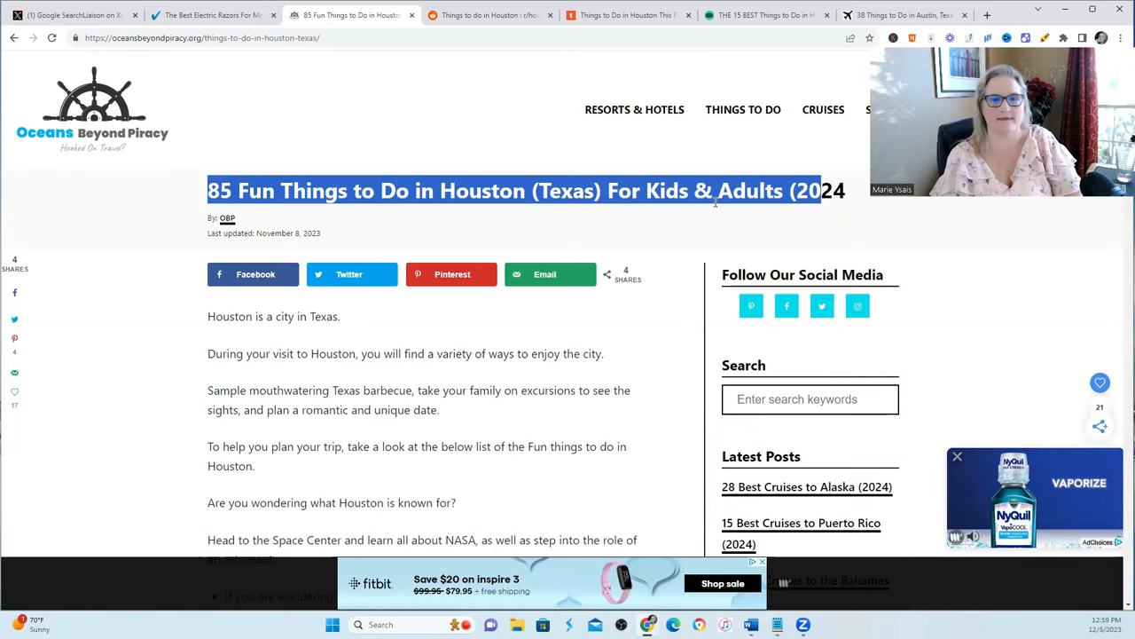
- Scroll to the Space Center Houston listing, then move to the Reddit r/houston thread
scroll(down, 3)
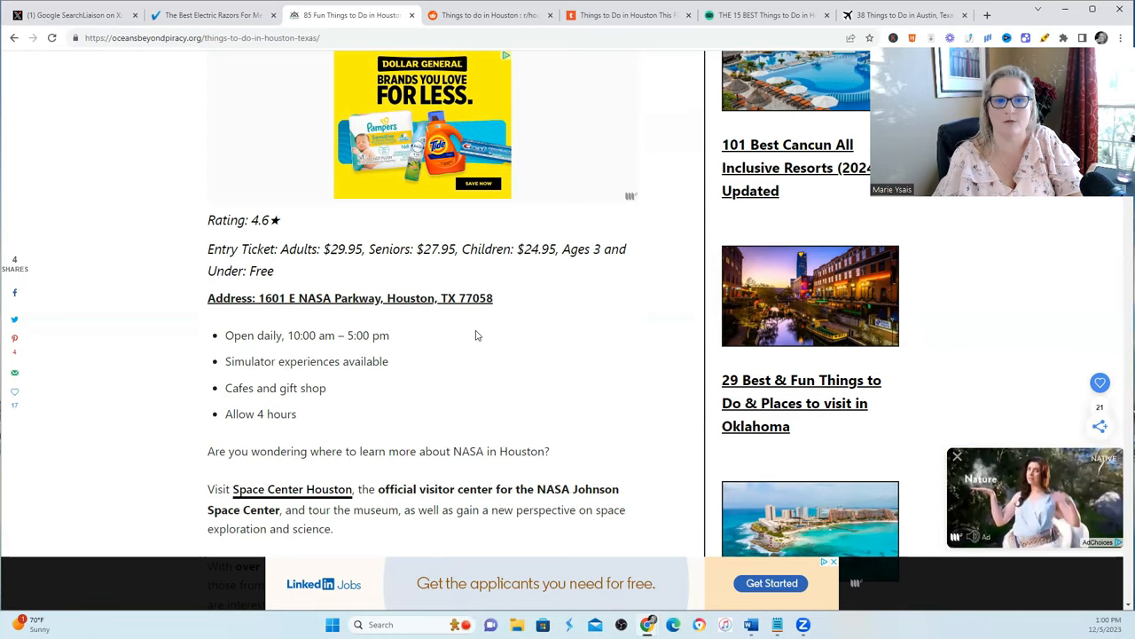
click(482, 15)
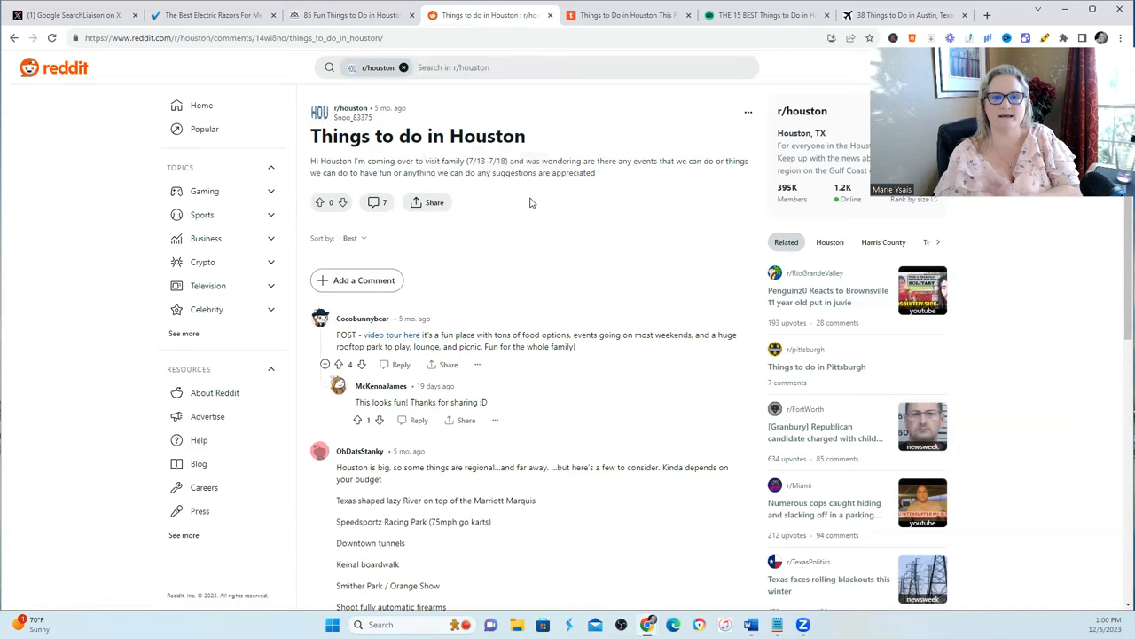
- Scroll the r/houston thread into the comments suggesting Galveston and Chinatown
scroll(down, 3)
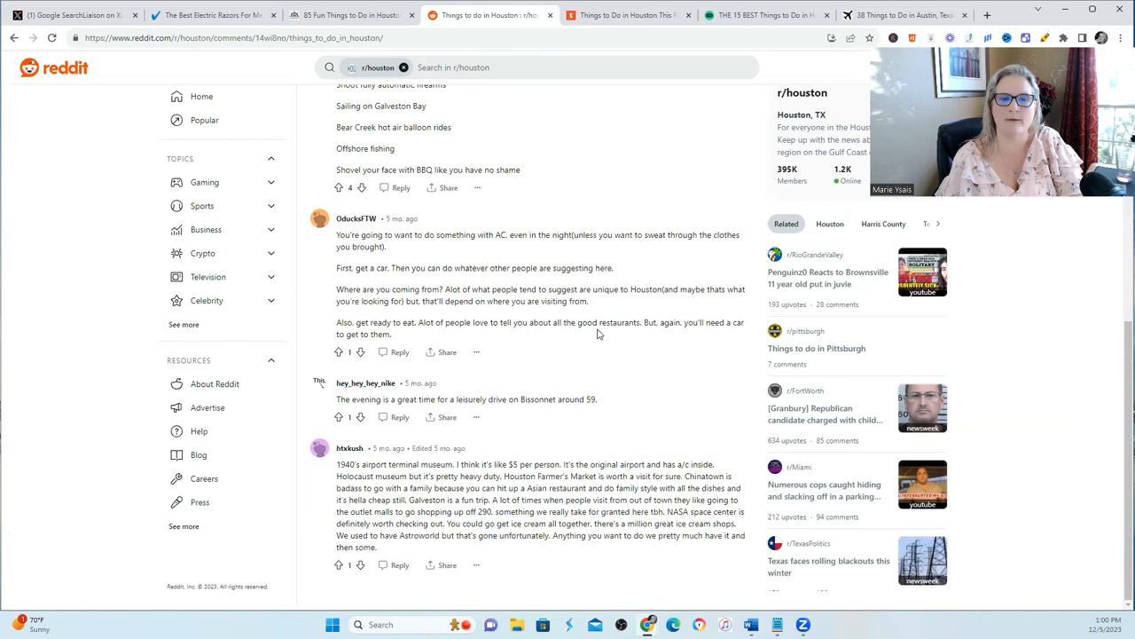
mouse_move(635, 368)
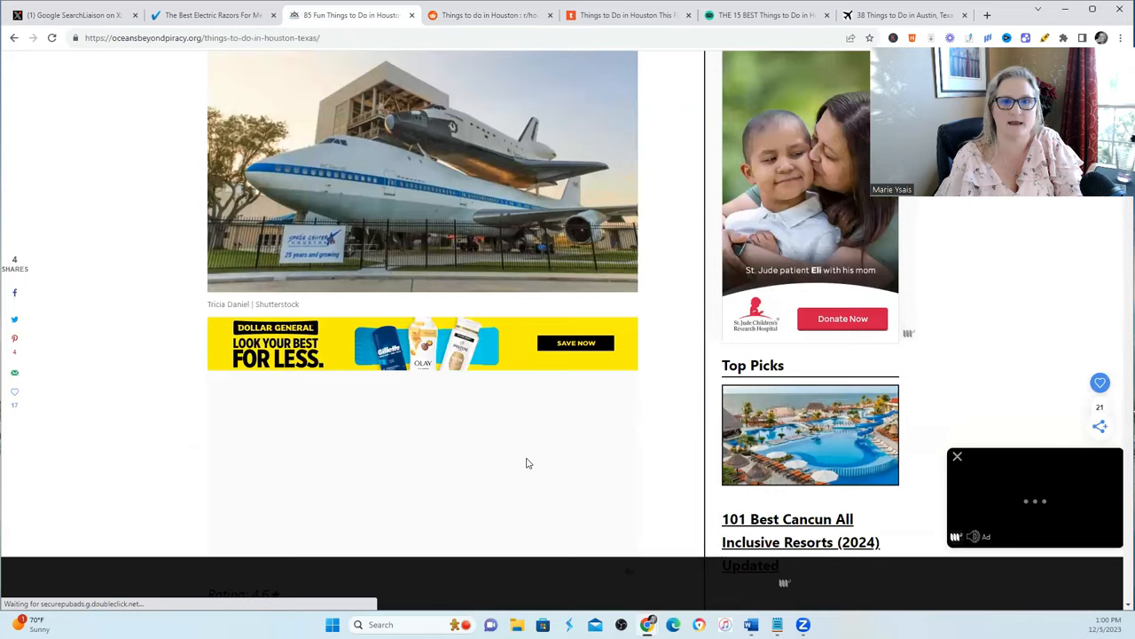
- Scroll through the Downtown Aquarium section, then move to Tripadvisor's Things to Do in Houston page
scroll(down, 3)
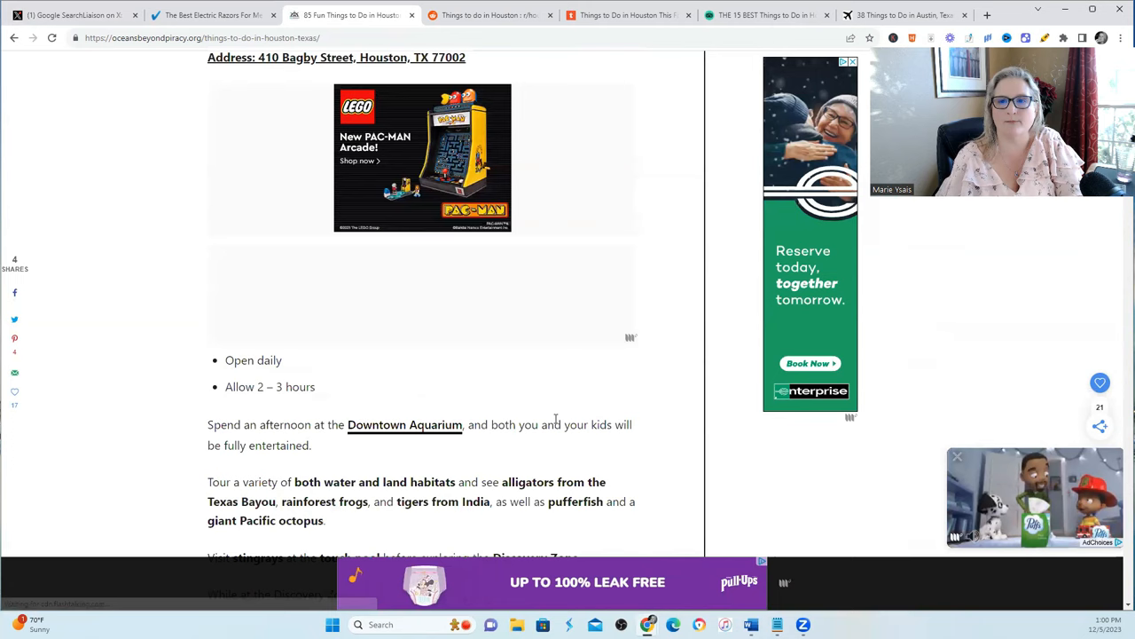
scroll(down, 3)
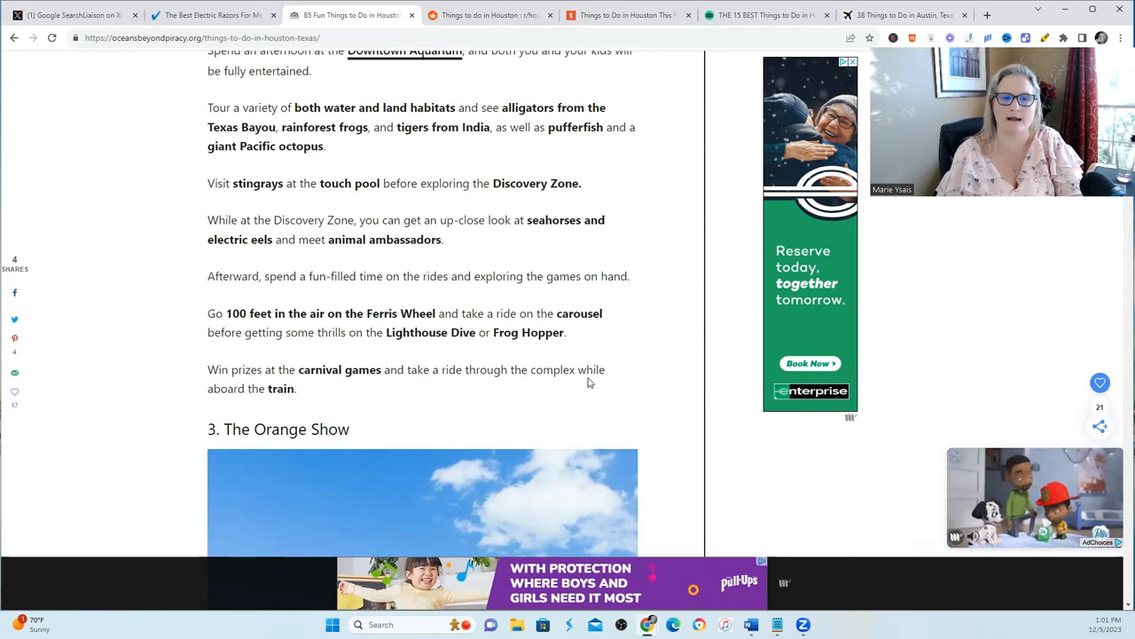
click(764, 14)
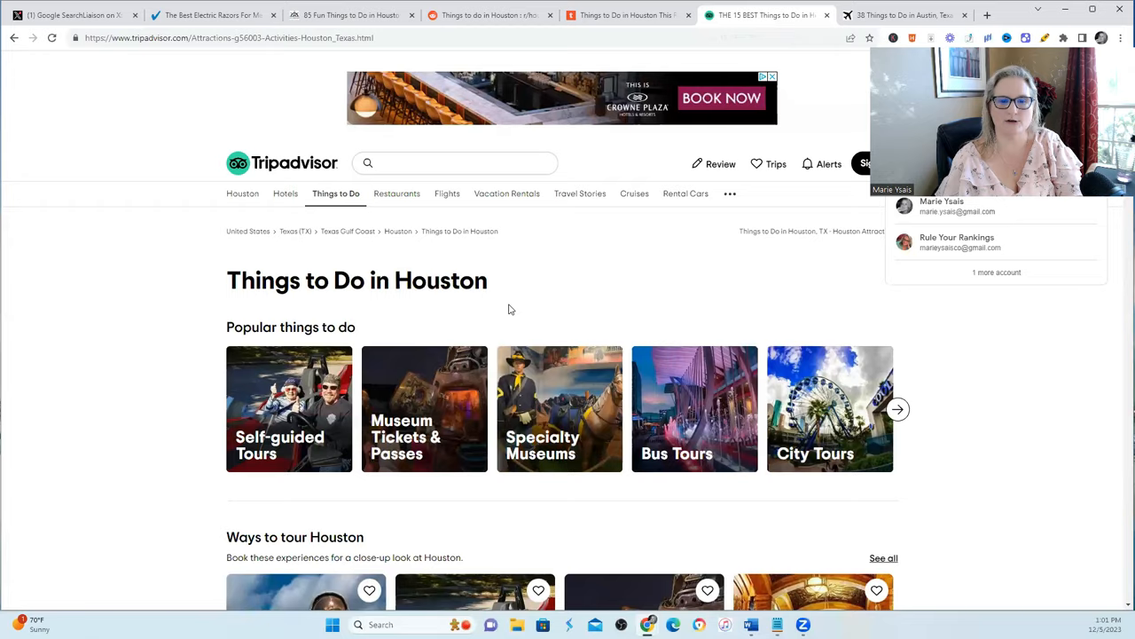
- Scroll Tripadvisor's Houston tours and attractions, then move to the '38 Things to Do in Austin' article
scroll(down, 3)
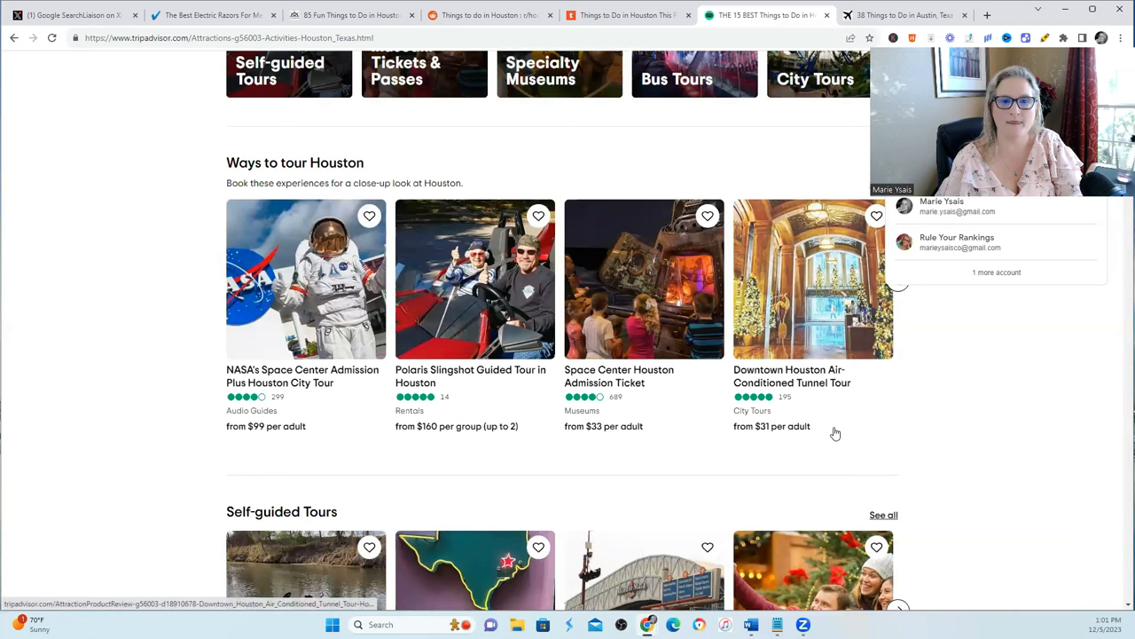
scroll(down, 3)
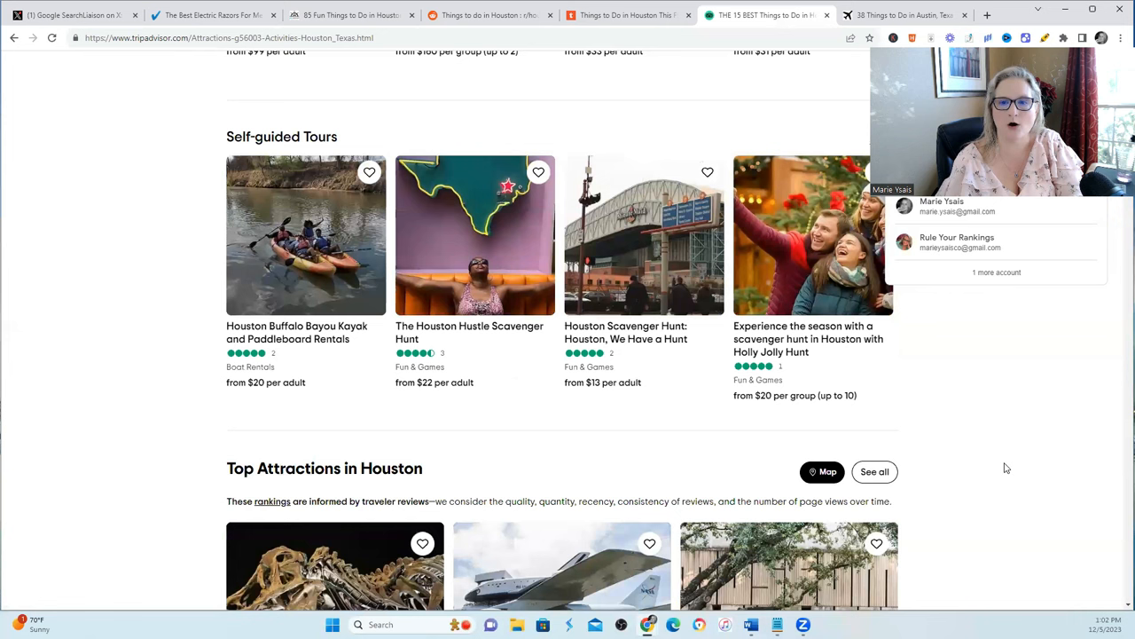
click(904, 14)
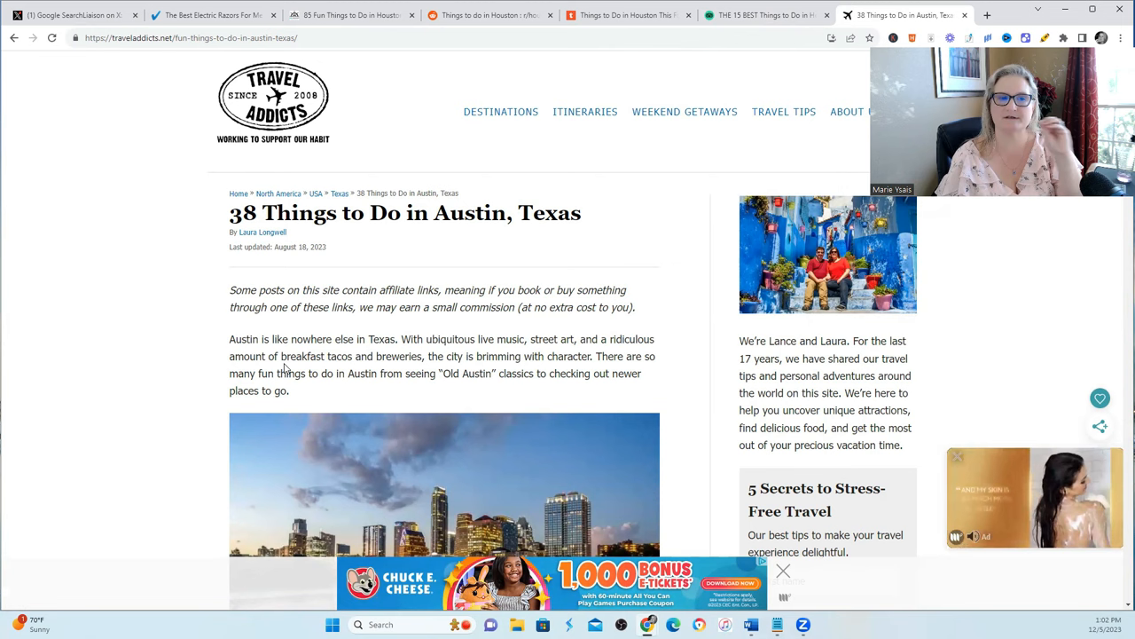
mouse_move(452, 258)
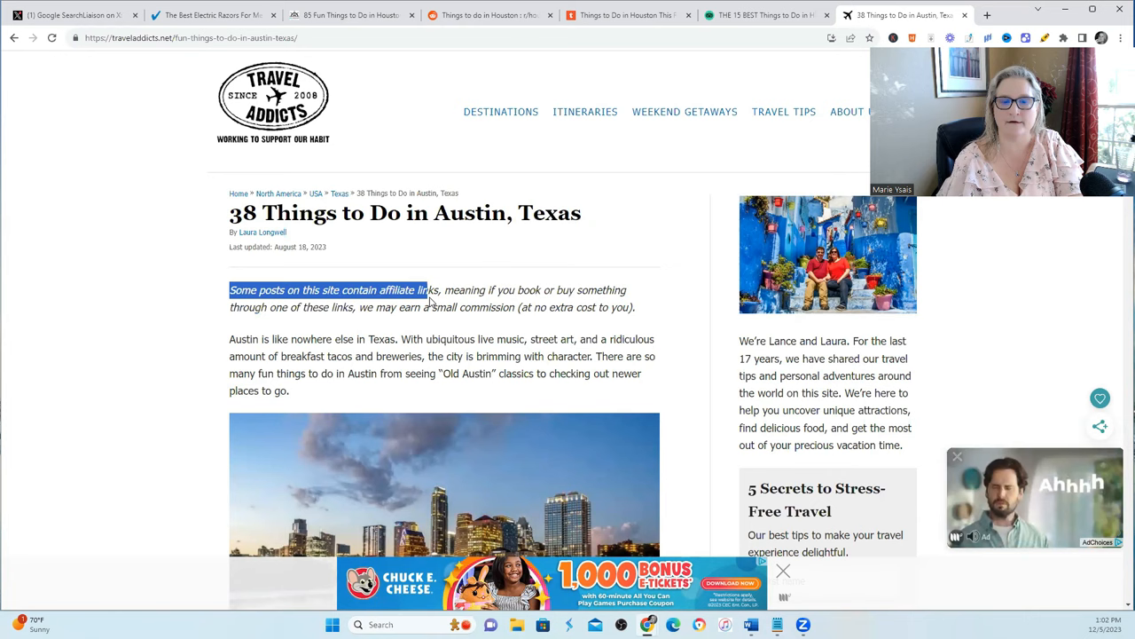
- Select the affiliate-links disclosure paragraph, then scroll to the Barton Springs Pool section
drag(426, 291, 637, 307)
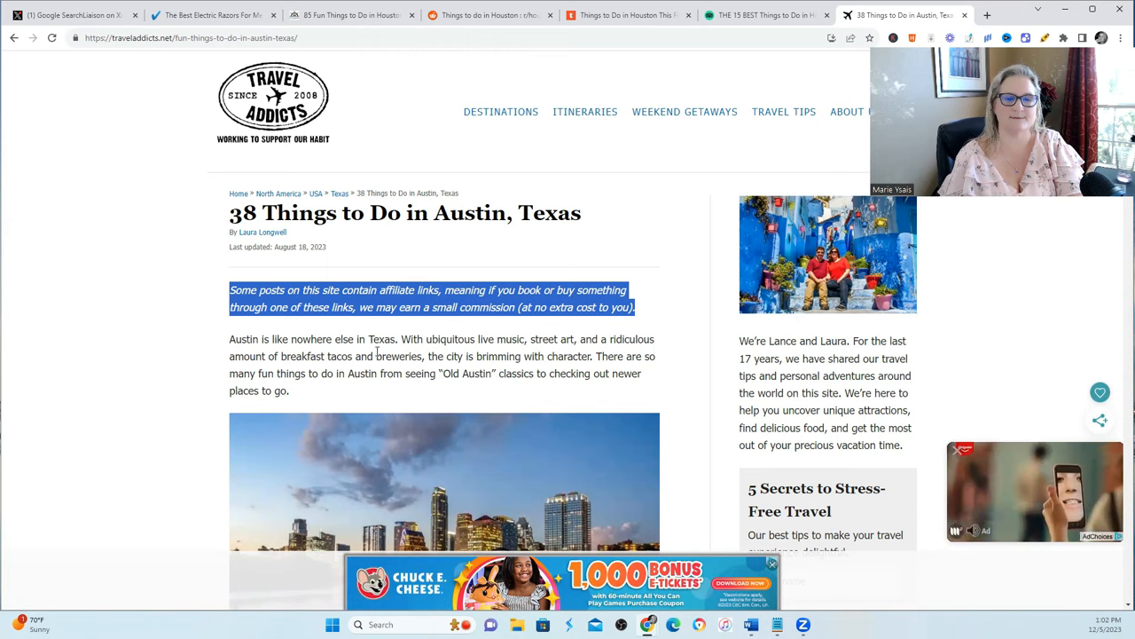
mouse_move(548, 400)
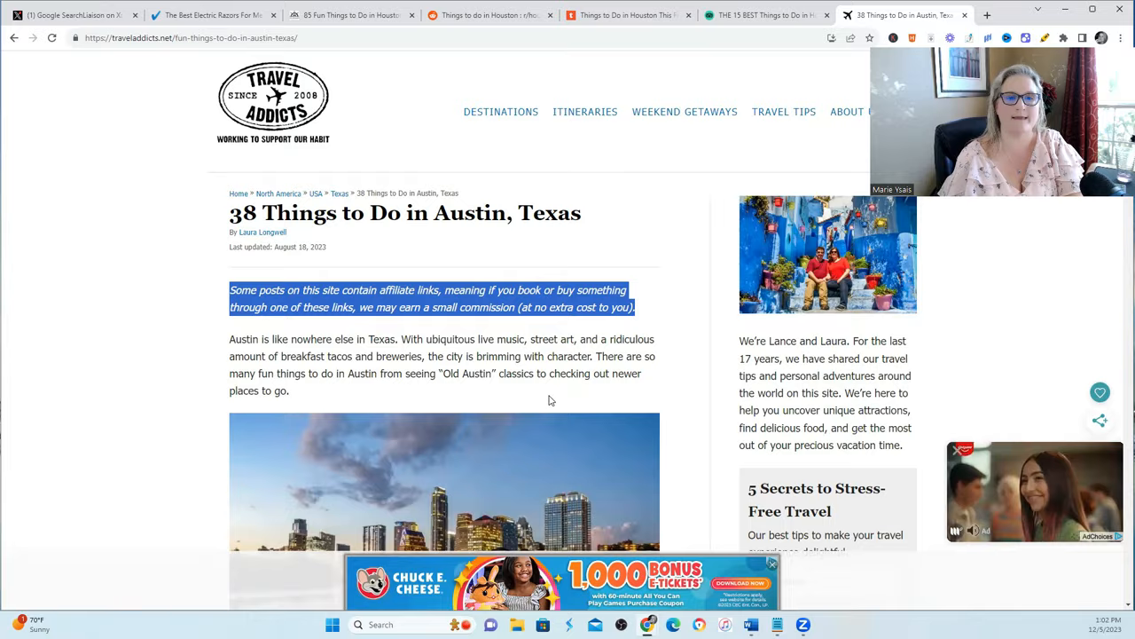
scroll(down, 3)
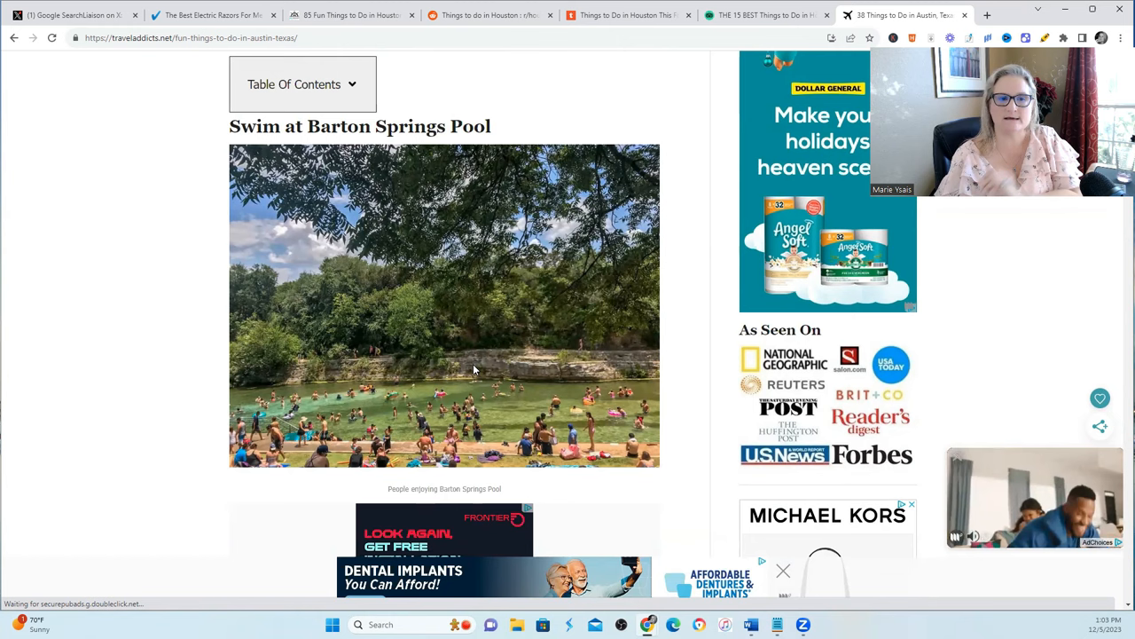
scroll(down, 3)
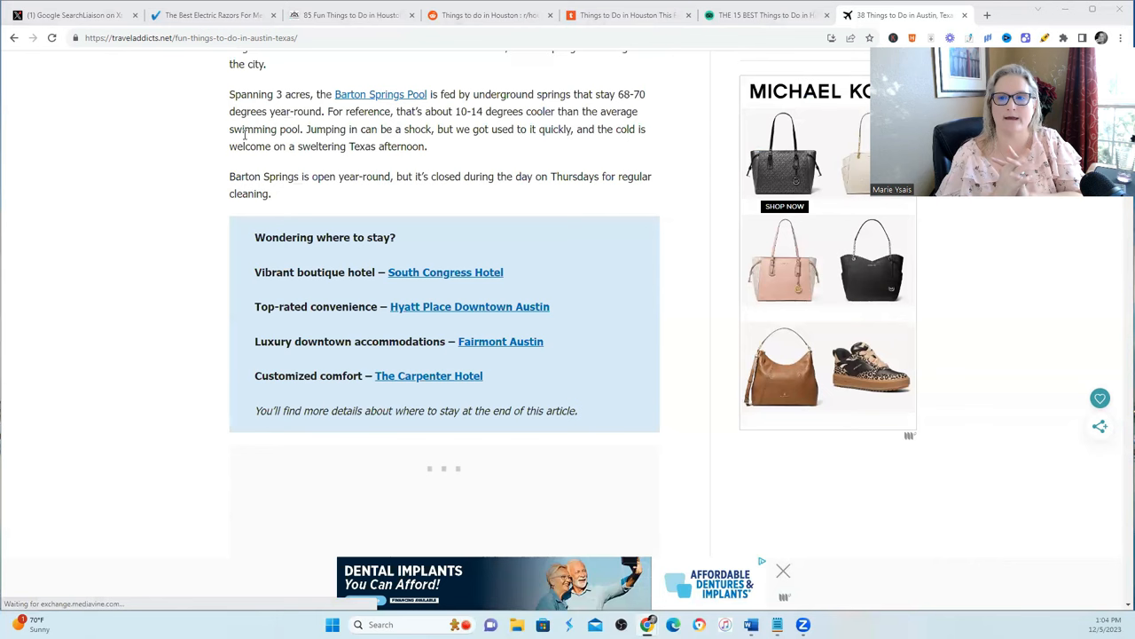
scroll(up, 3)
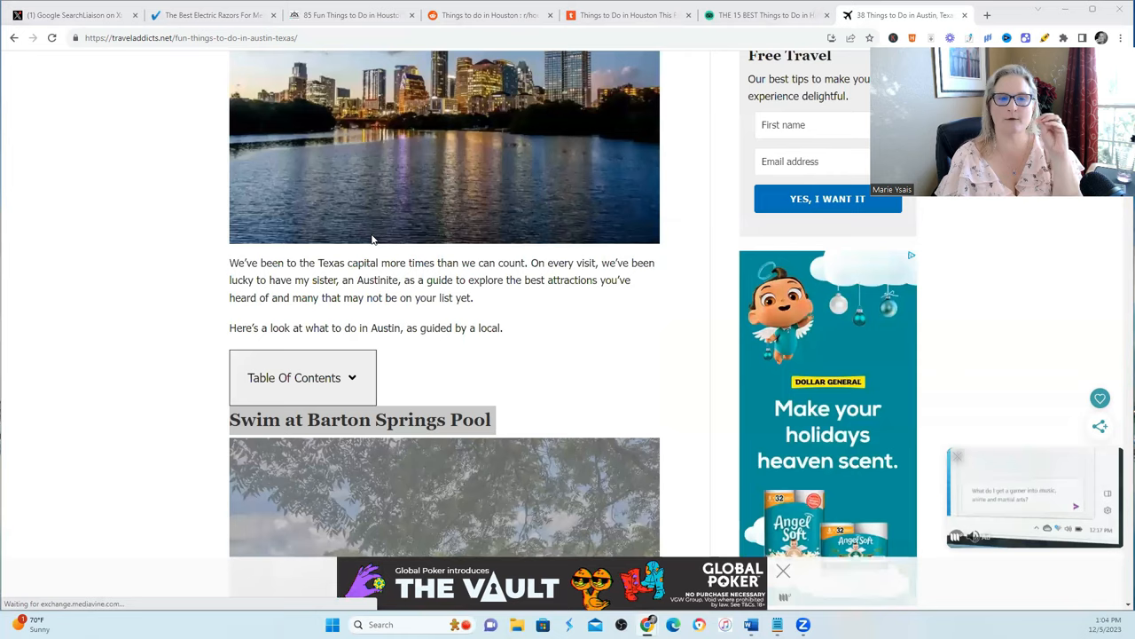
scroll(up, 3)
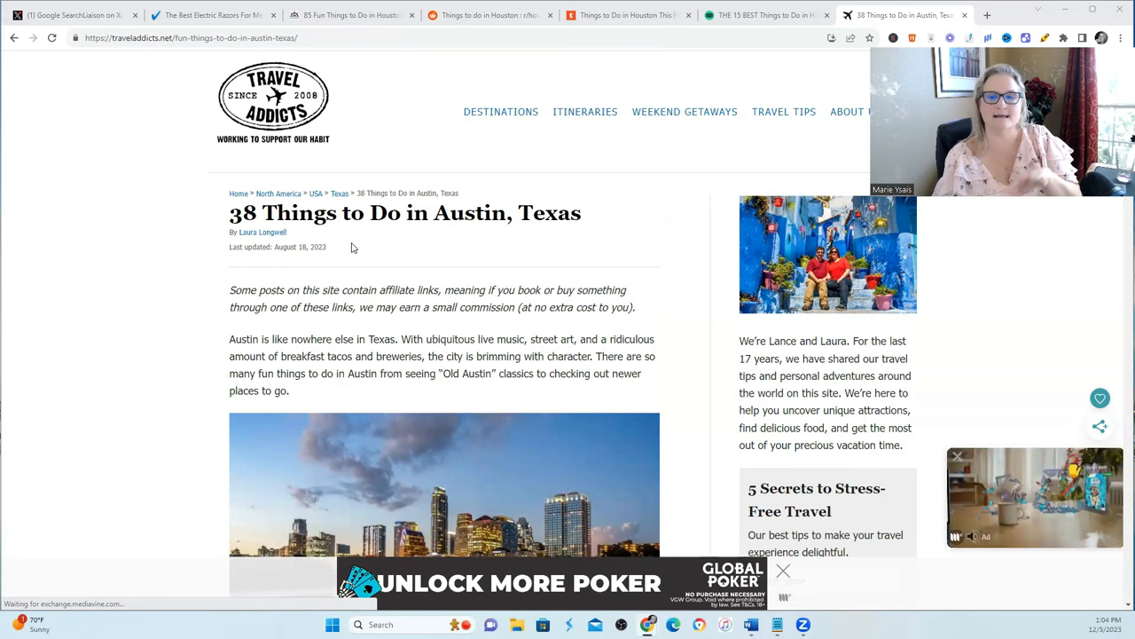
scroll(down, 3)
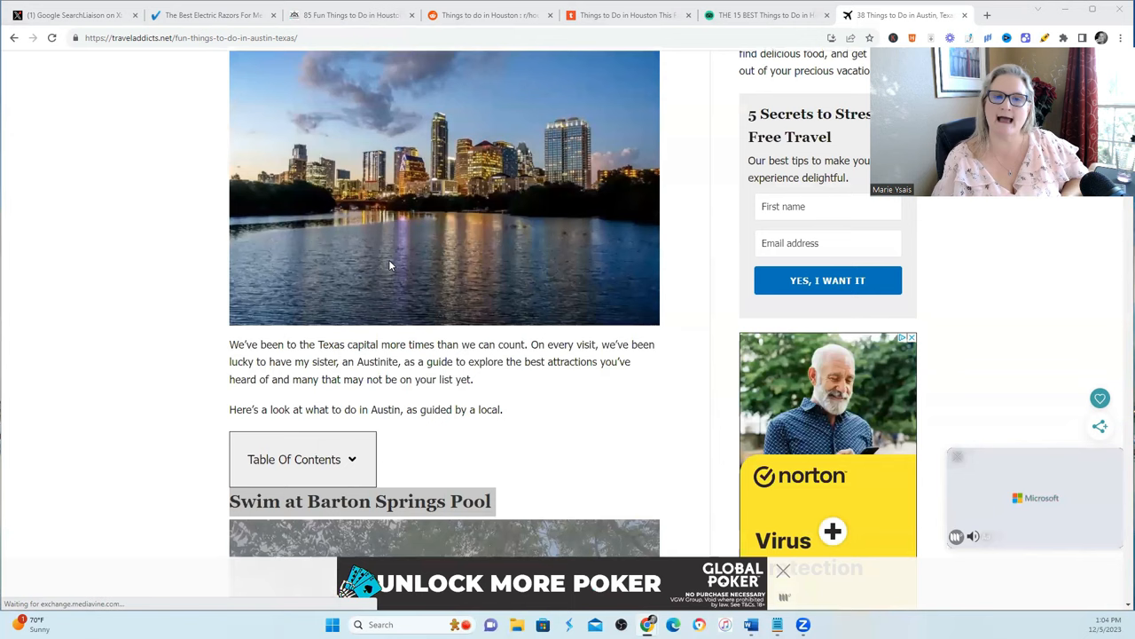
scroll(down, 3)
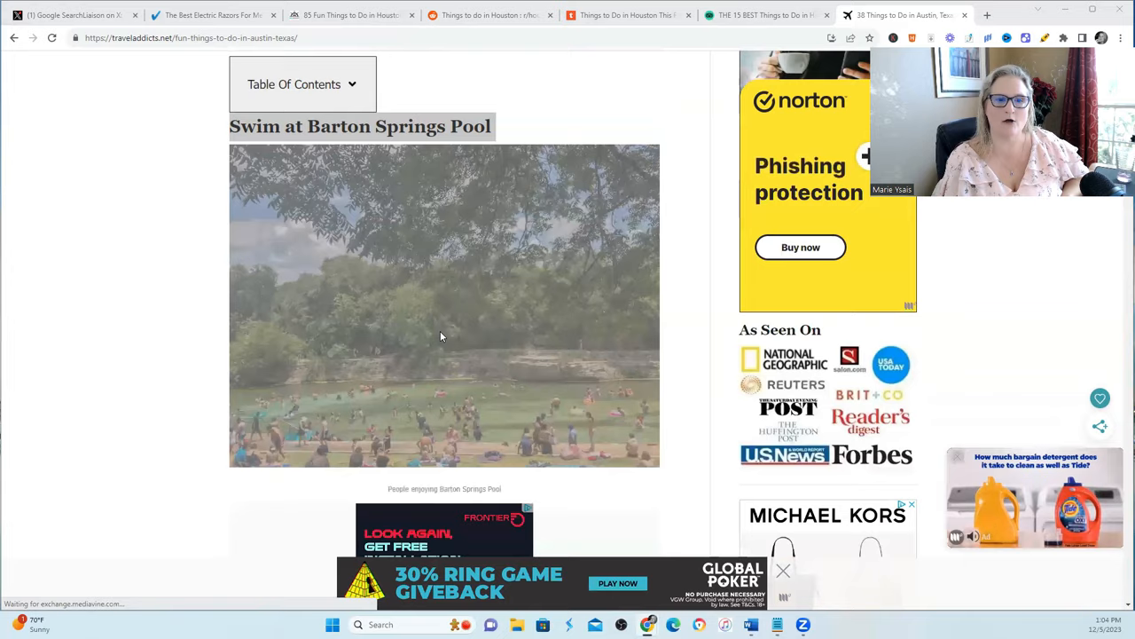